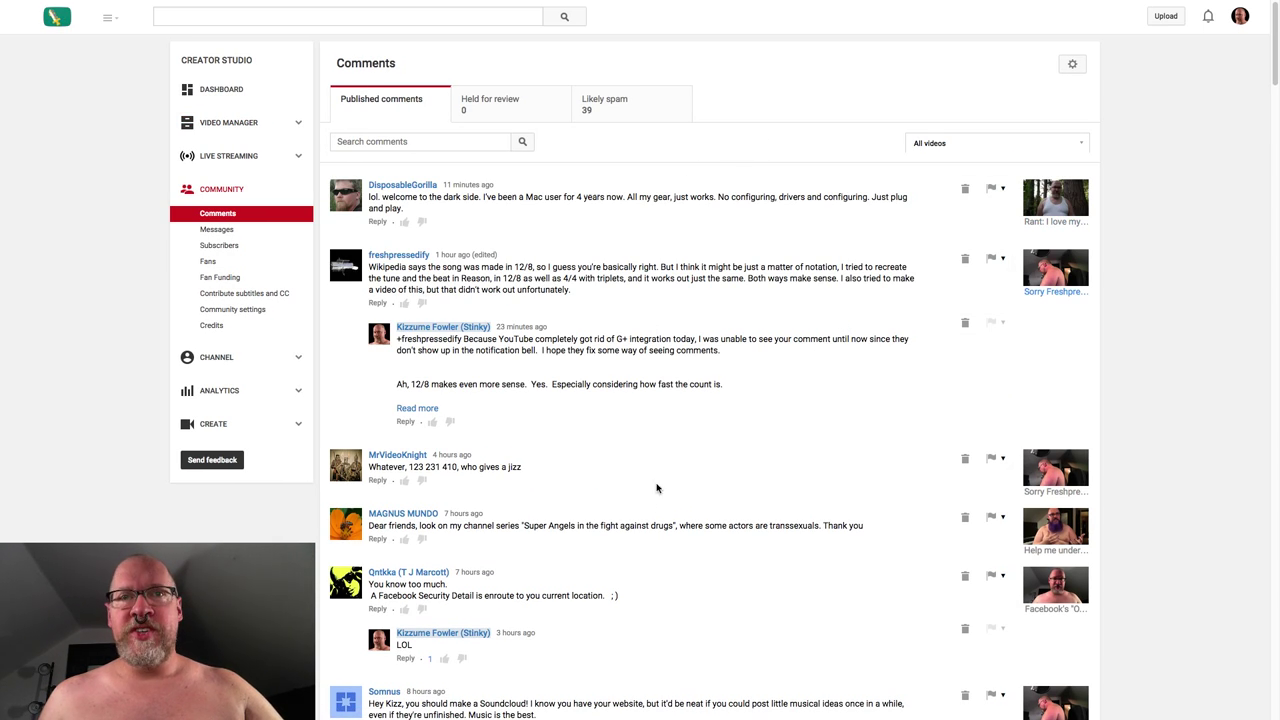
Show the Likely spam comments, which reports no comments to display.
left_click(604, 104)
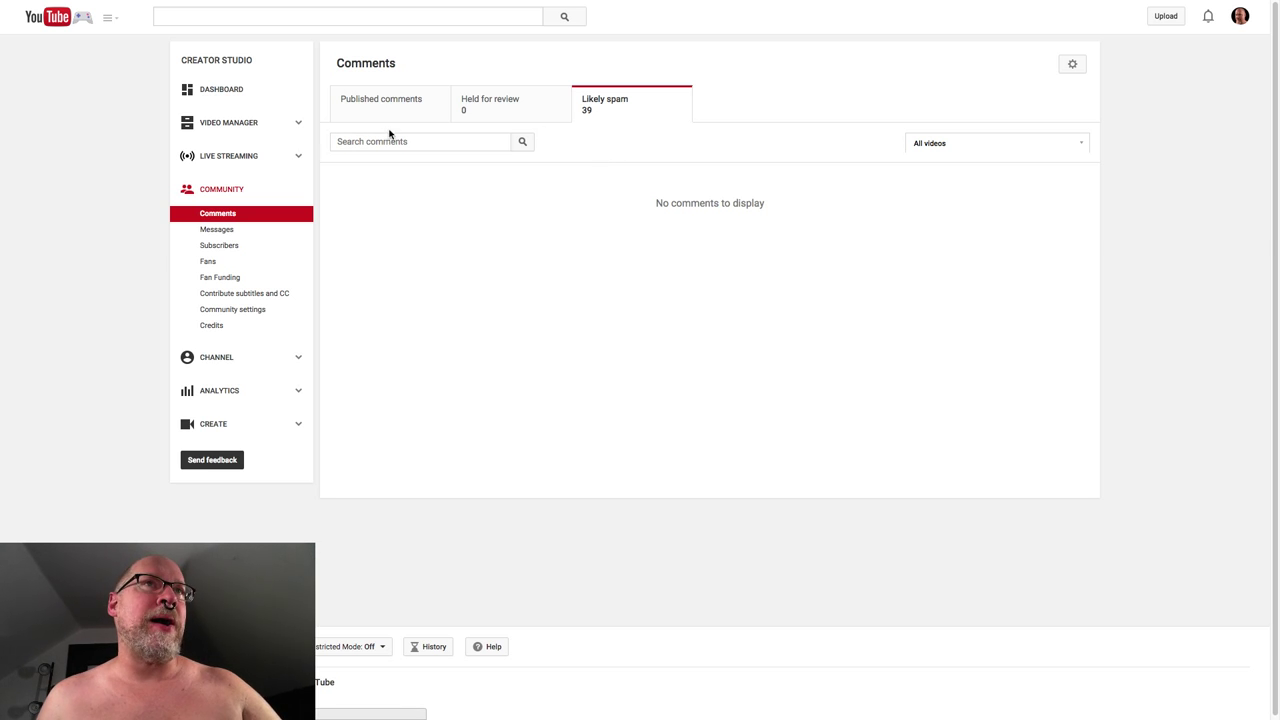